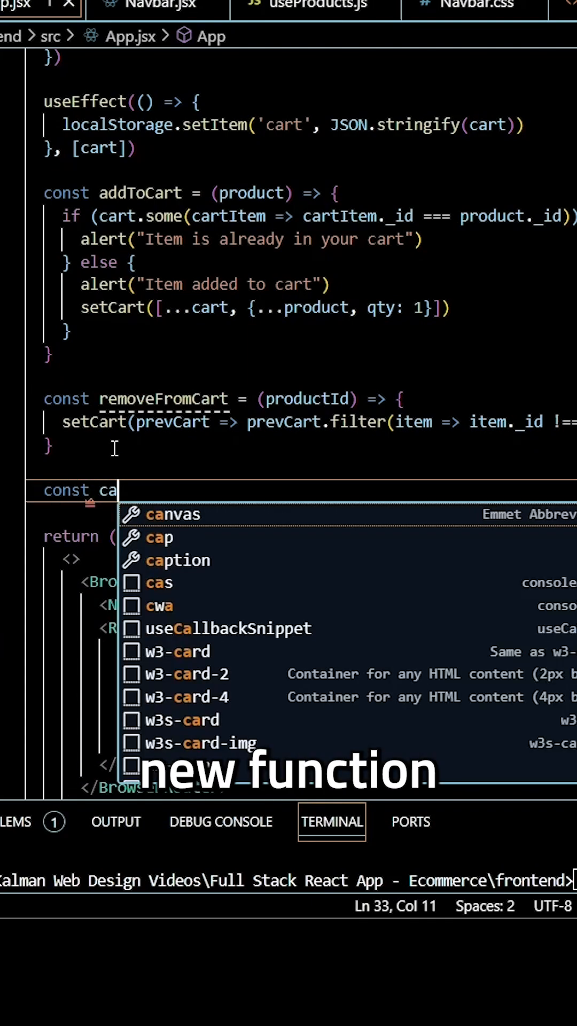
pyautogui.write('lculateTotalPric')
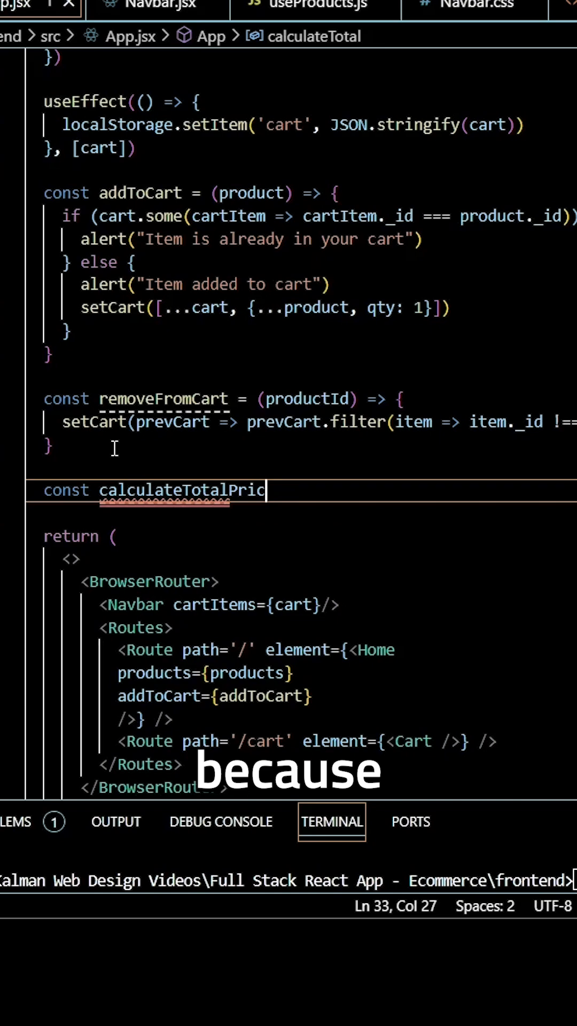
pyautogui.write('e')
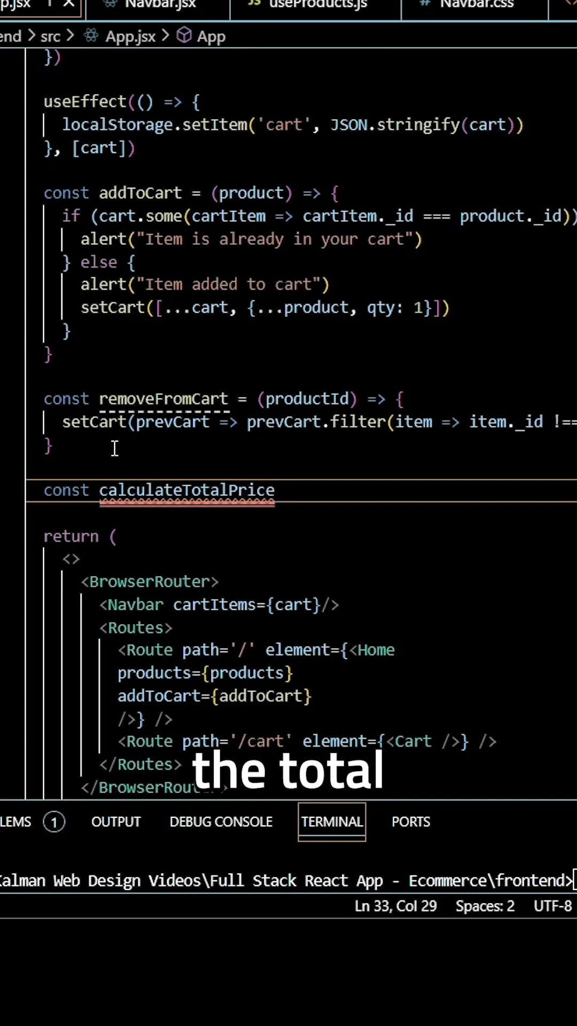
pyautogui.write('=')
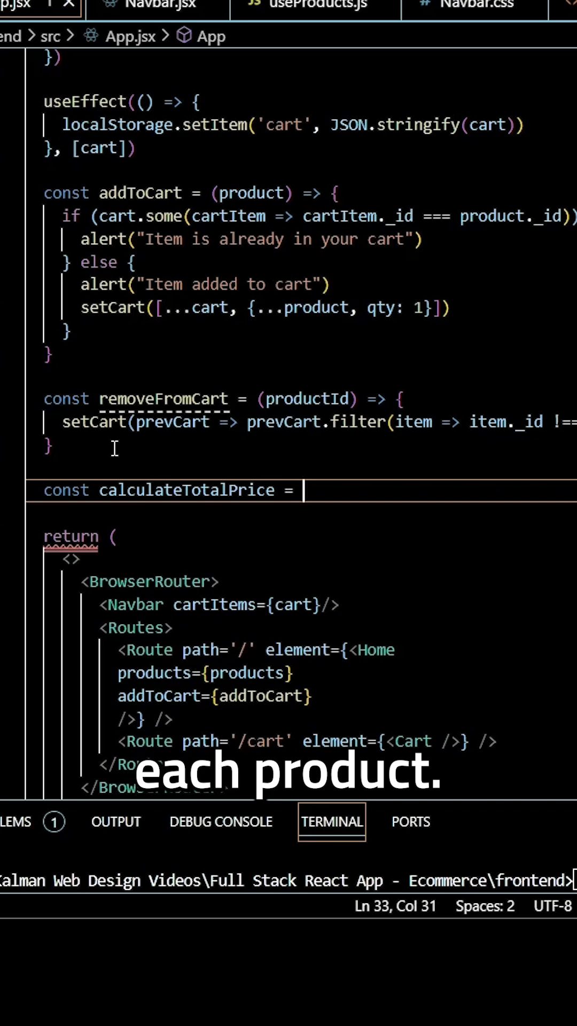
pyautogui.write('() => {')
pyautogui.write('r')
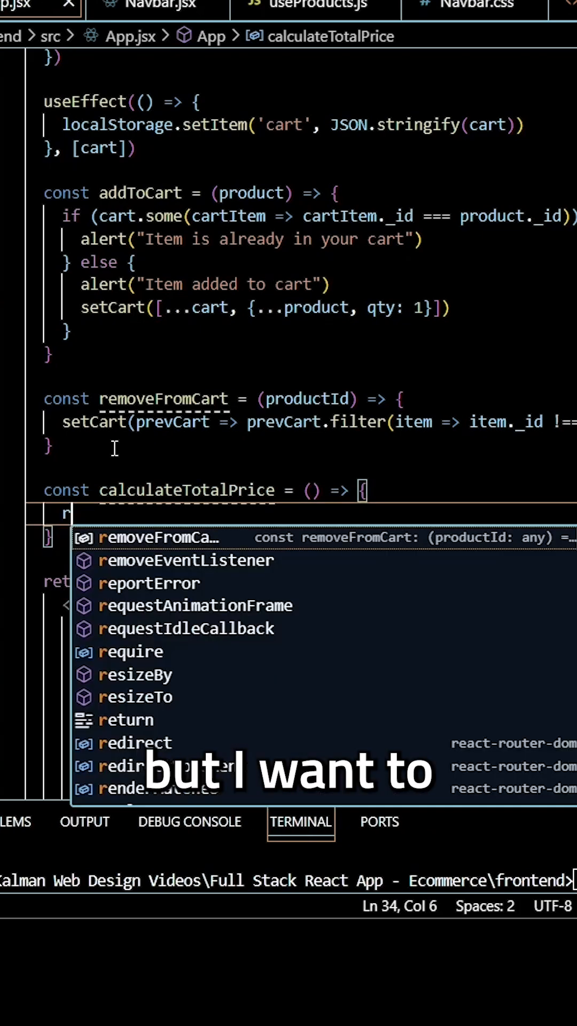
pyautogui.write('eturn')
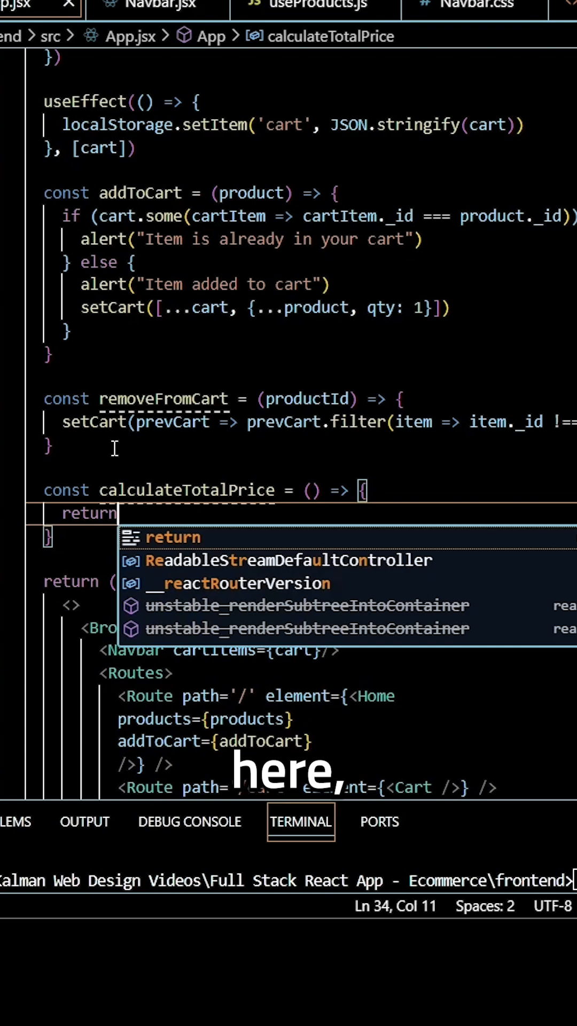
pyautogui.write('cart')
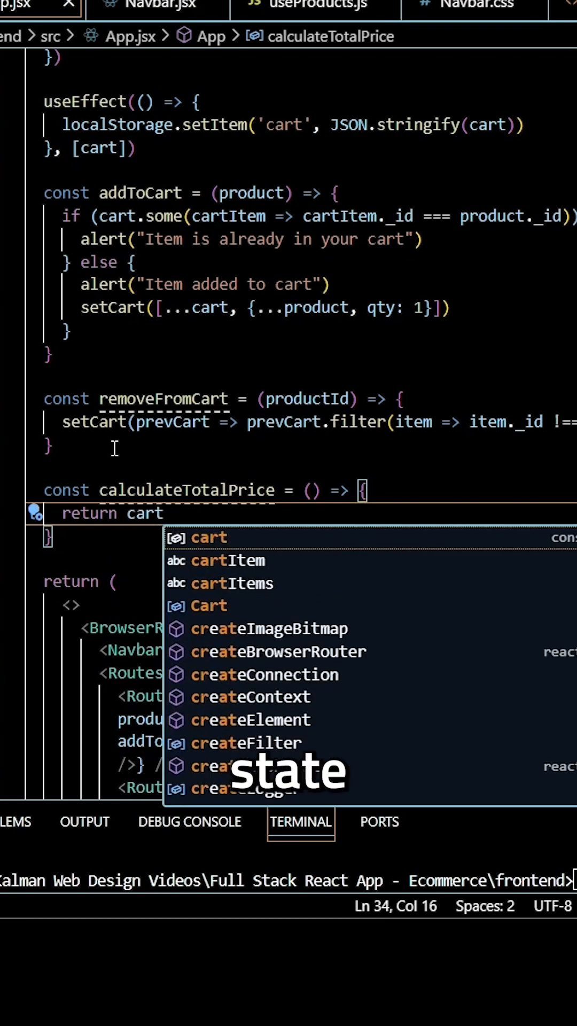
pyautogui.write('.red')
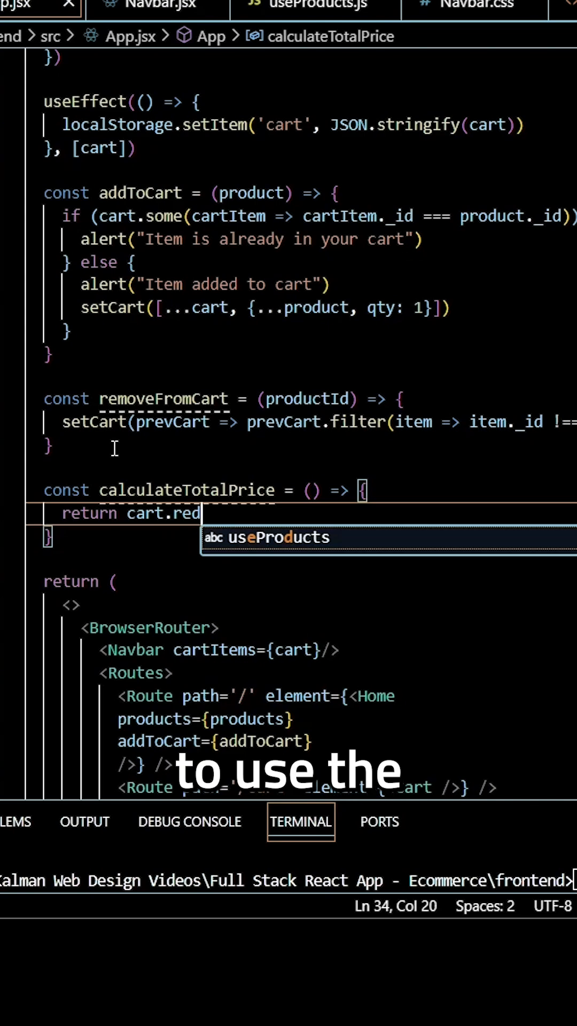
pyautogui.write('uce')
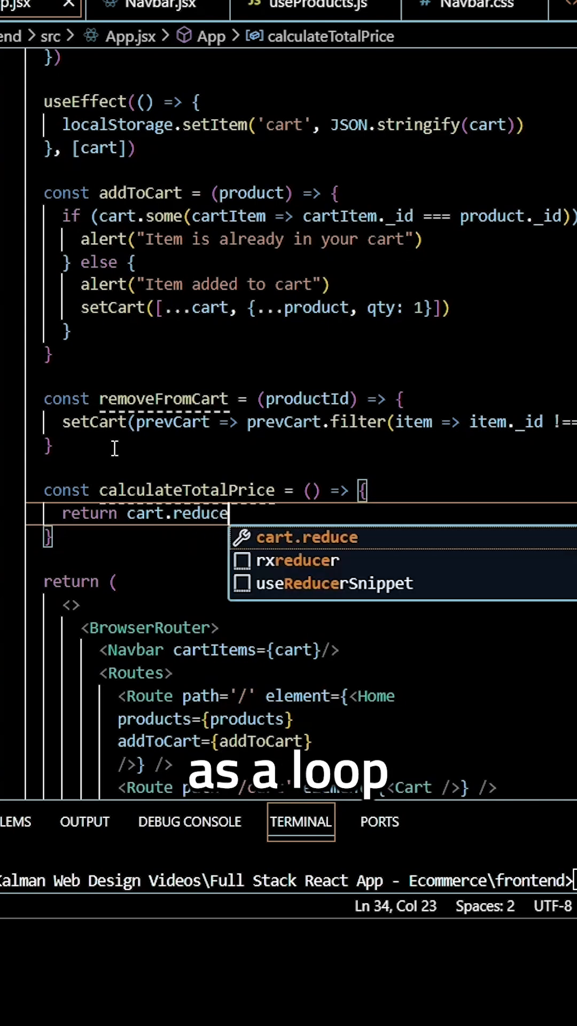
pyautogui.write('()')
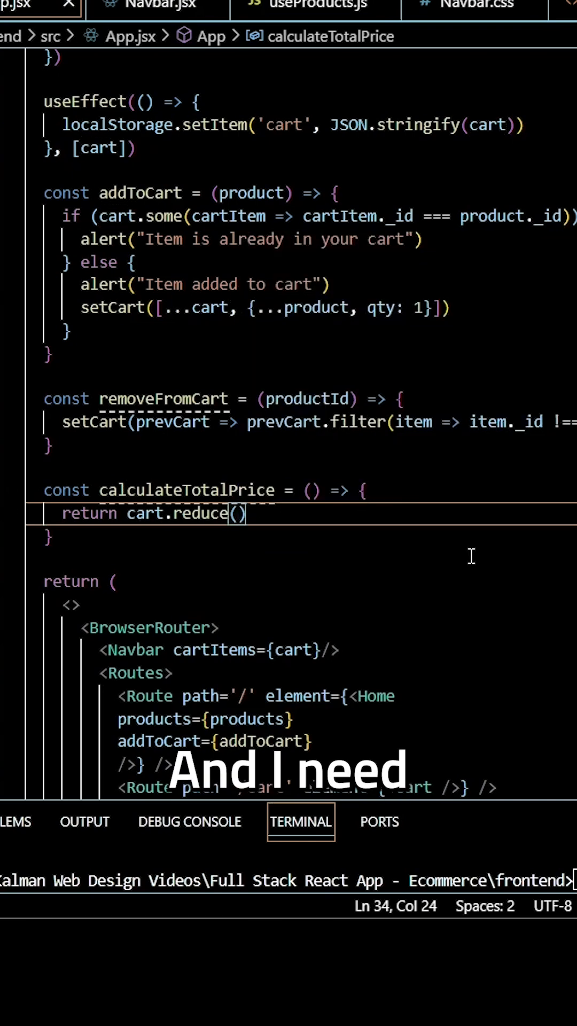
pyautogui.write('total,')
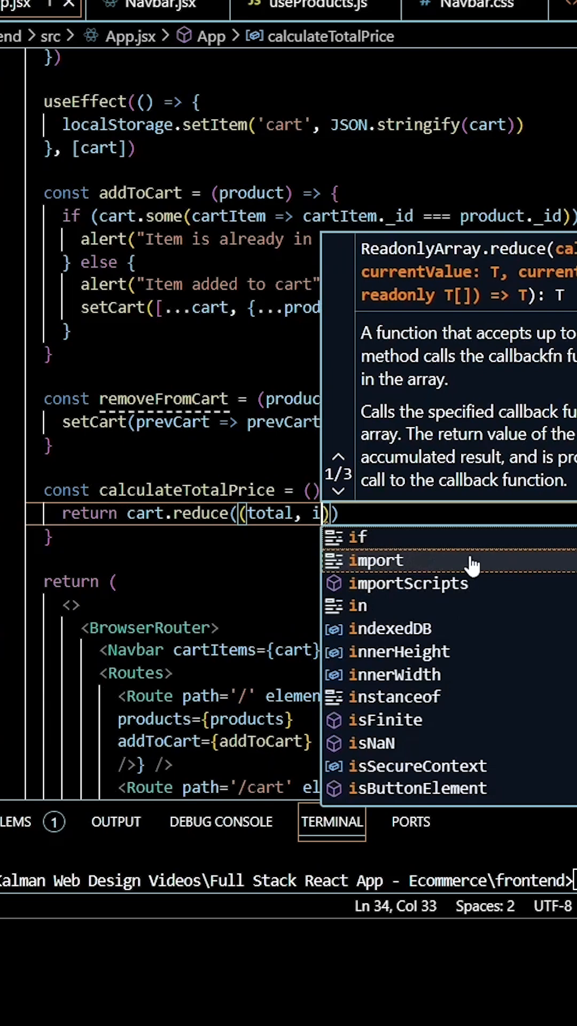
pyautogui.write('item) =)')
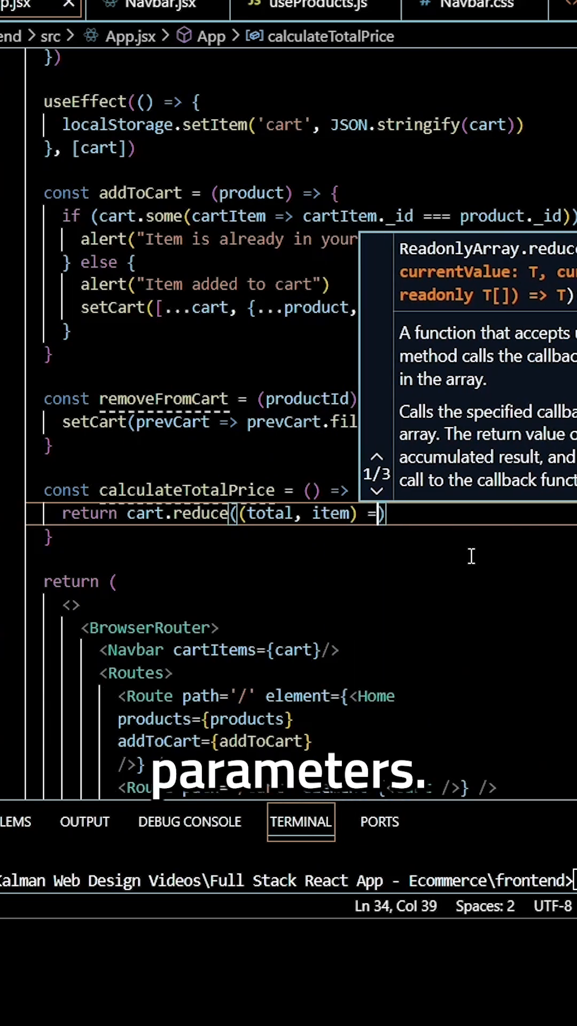
pyautogui.write('total +')
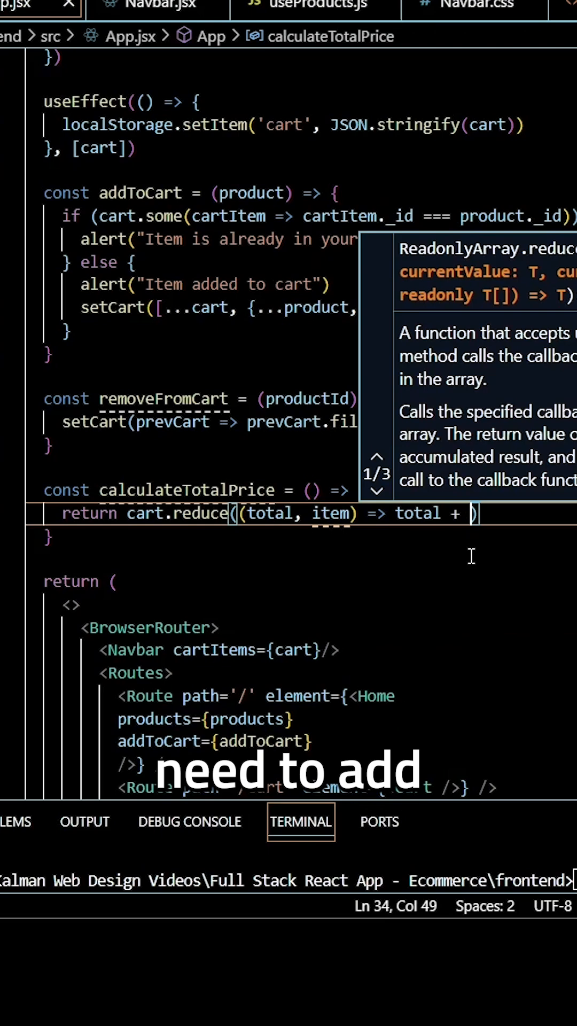
pyautogui.write('(item')
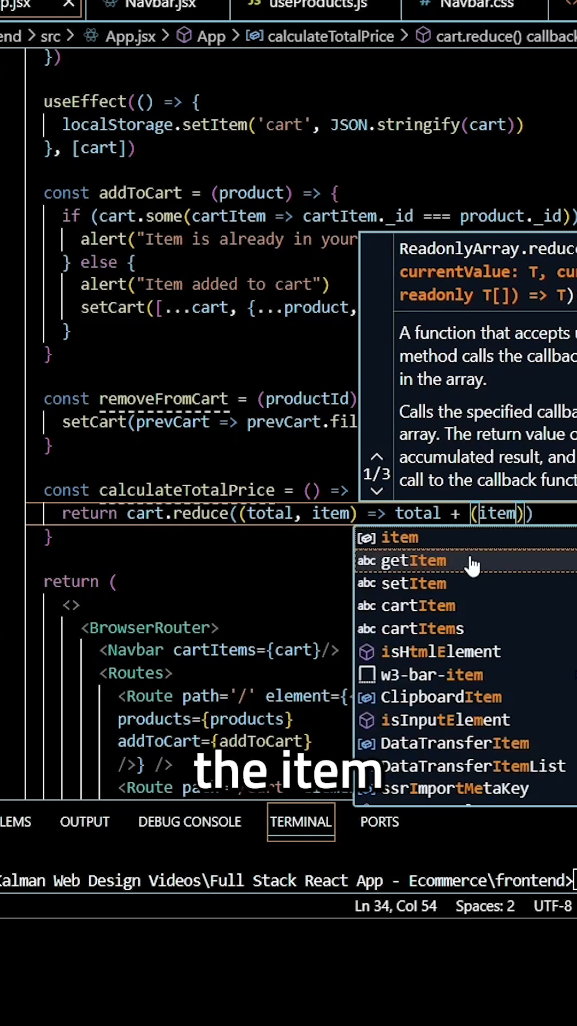
pyautogui.write('.price')
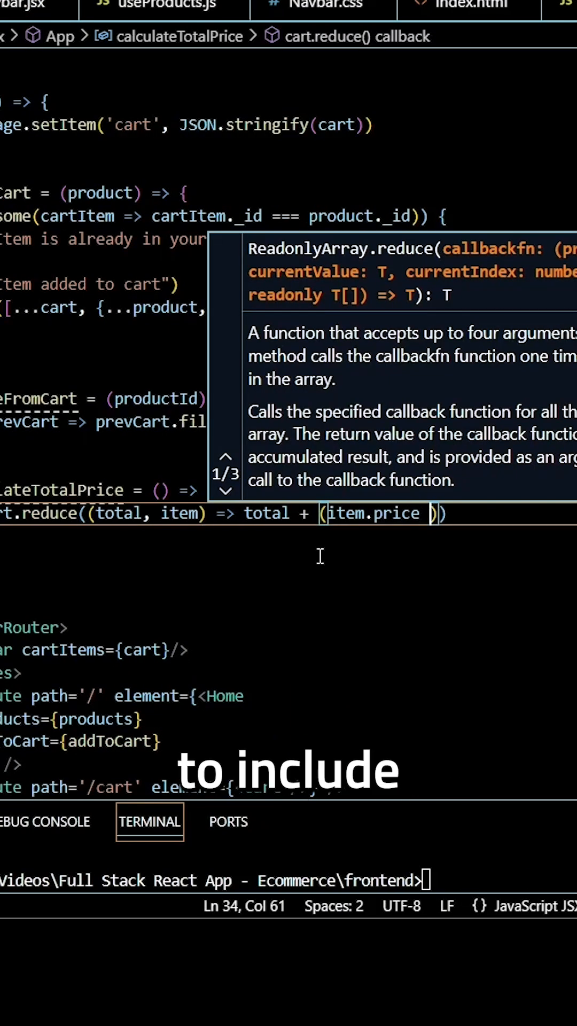
pyautogui.write('|| 0')
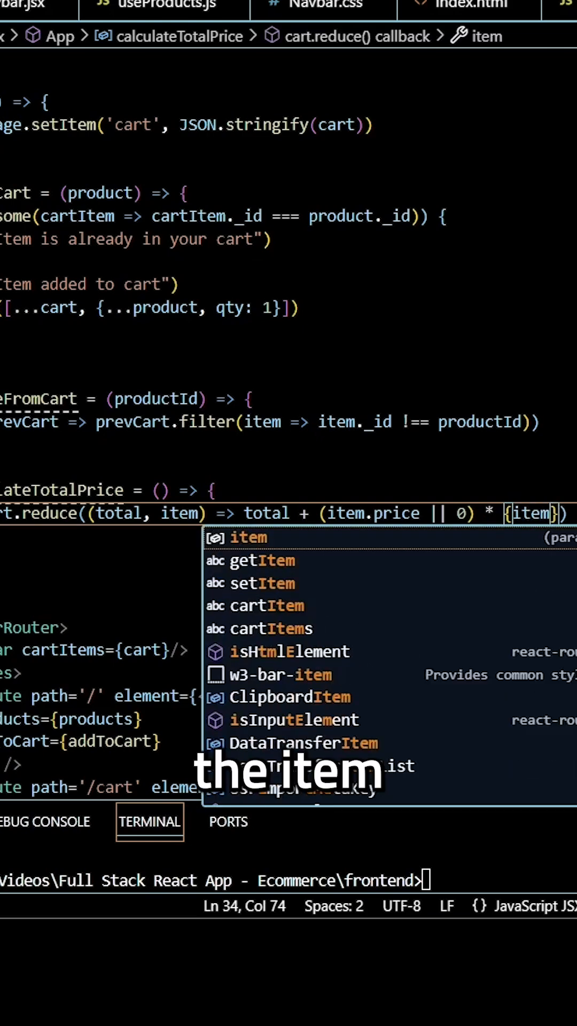
pyautogui.write('.qty')
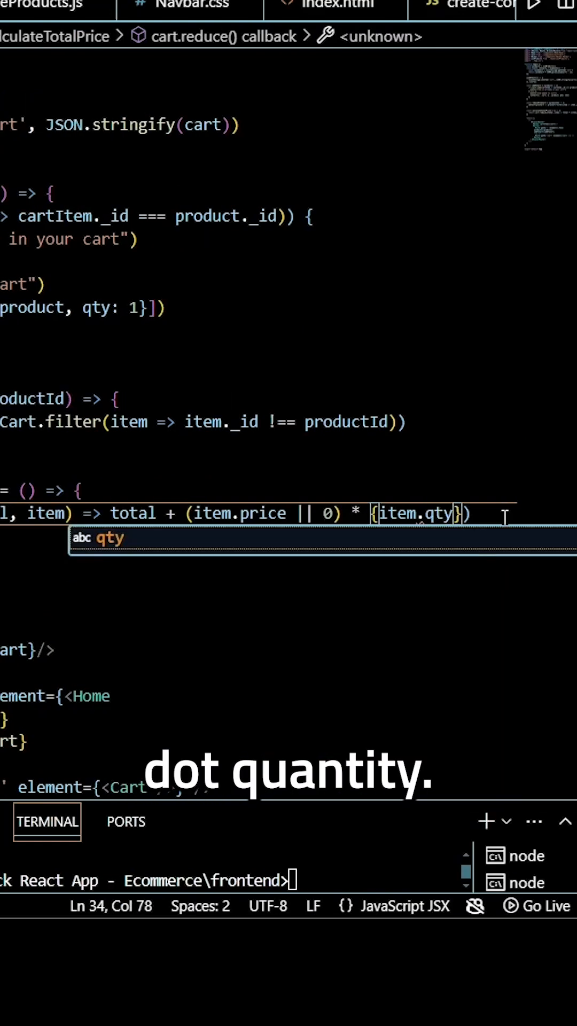